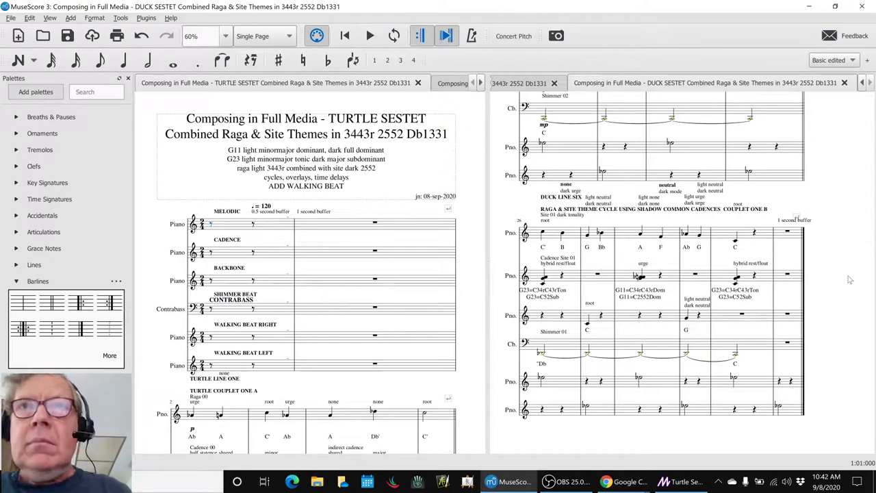
Step: Bring the DUCK SESTET score back to its title page beside the TURTLE SESTET score
left_click(370, 36)
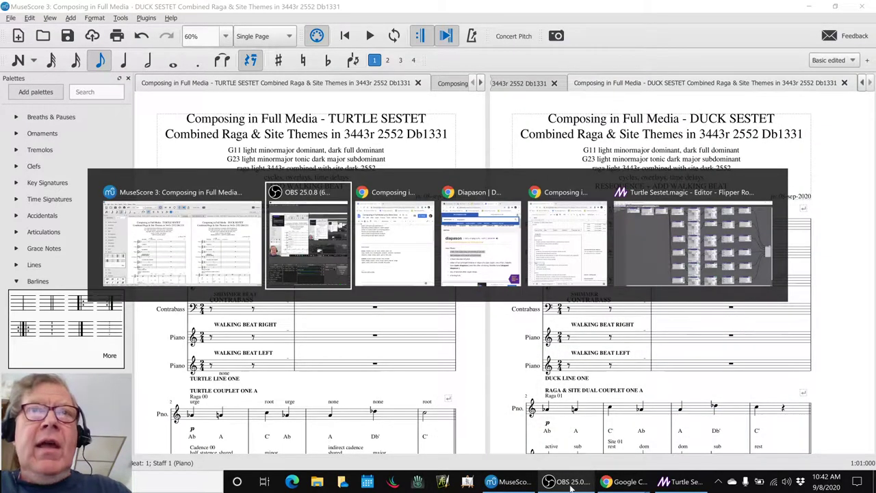
Step: Review row 23's 08-sep-2020 idea about adding a walking beat to the combined themes scores
left_click(393, 232)
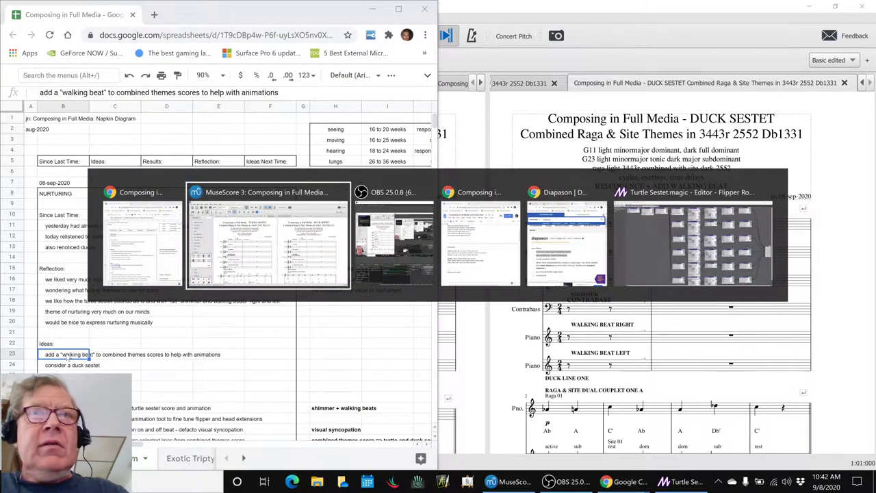
left_click(693, 233)
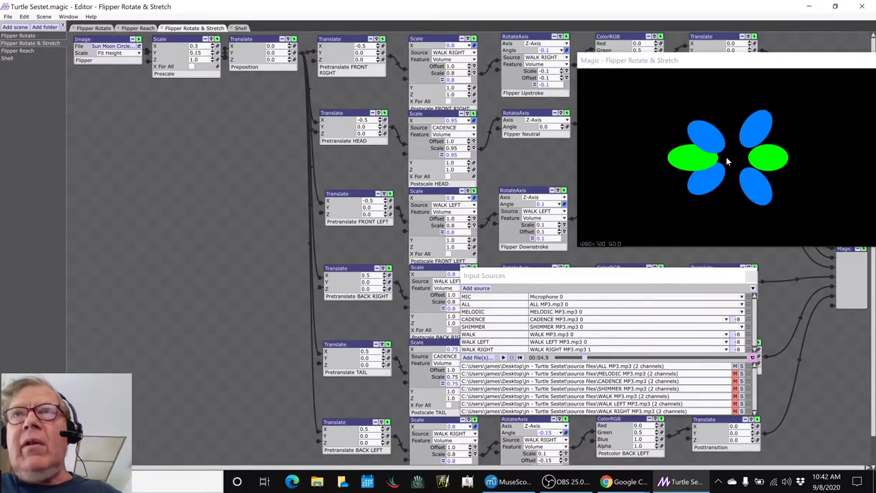
mouse_move(737, 159)
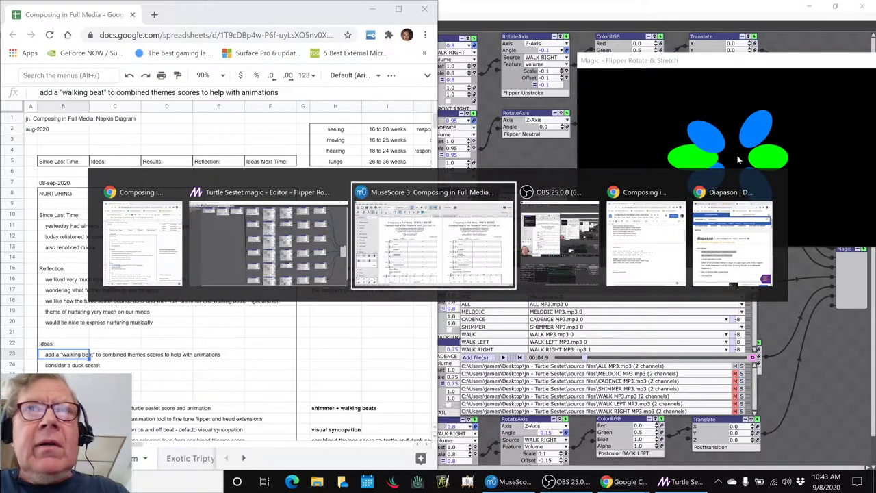
Step: Scroll the TURTLE SESTET score past the first Walking Beat Left measure into Couplet One B
left_click(433, 236)
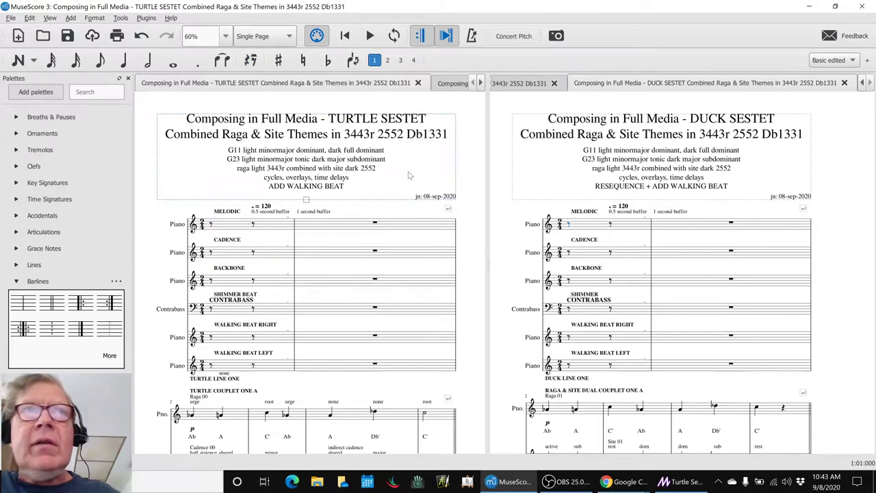
scroll("down", 3)
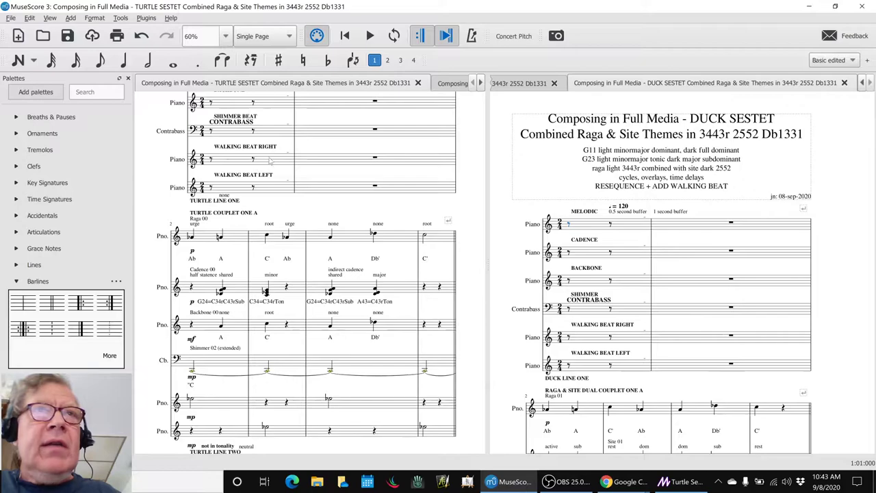
left_click(233, 186)
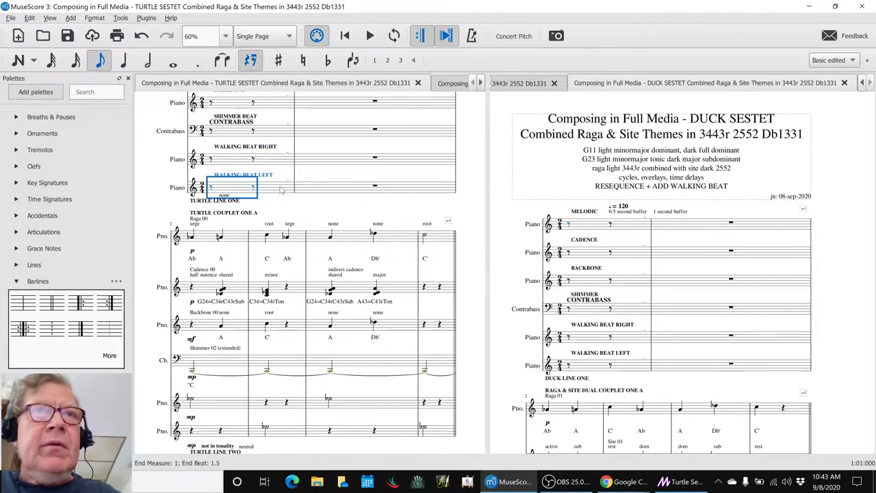
scroll("down", 3)
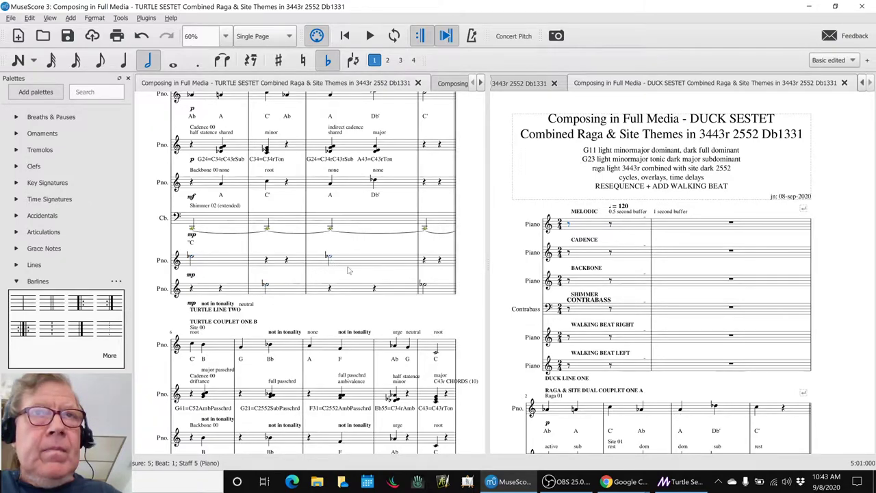
left_click(421, 284)
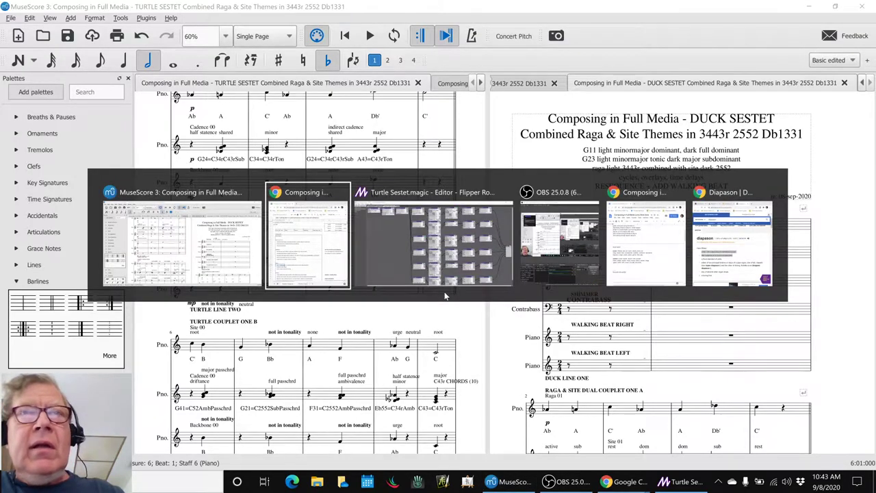
Step: Play the Turtle Sestet audio so the flipper rotate-and-stretch scene animates to the walking beat
left_click(432, 236)
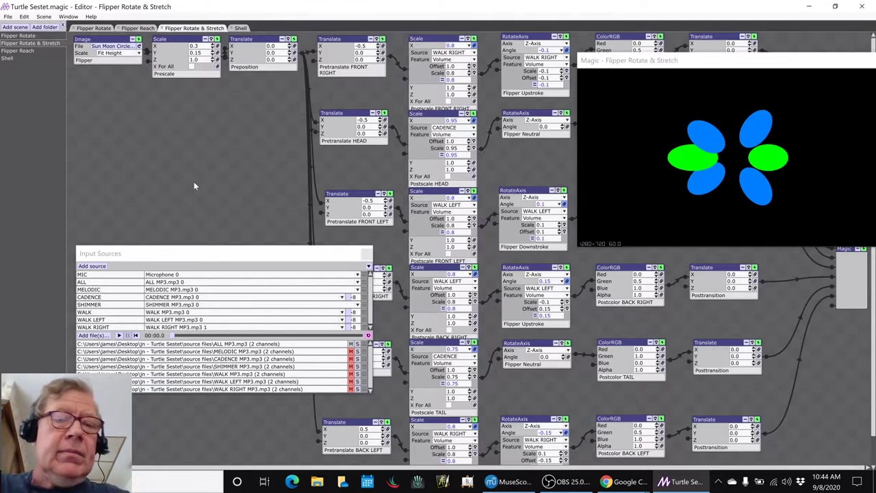
left_click(119, 335)
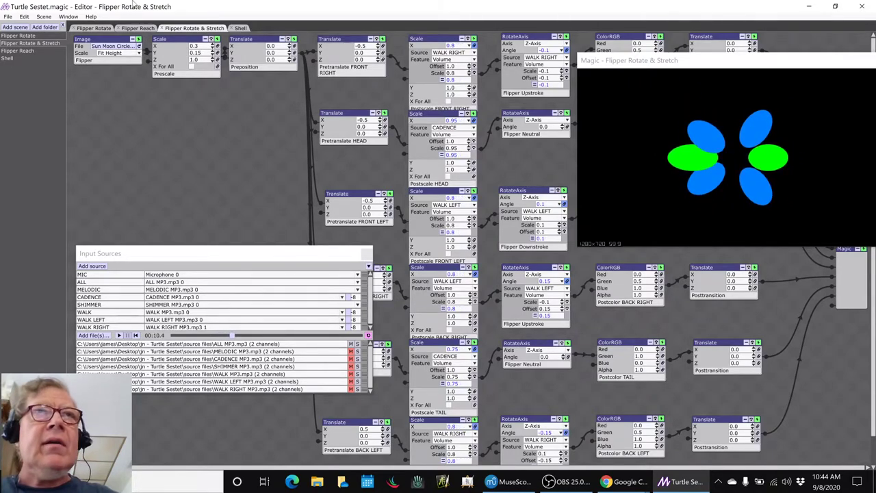
Step: Show the Shell scene, previewing the Turtle Sestet title and verse over a green shell
left_click(240, 28)
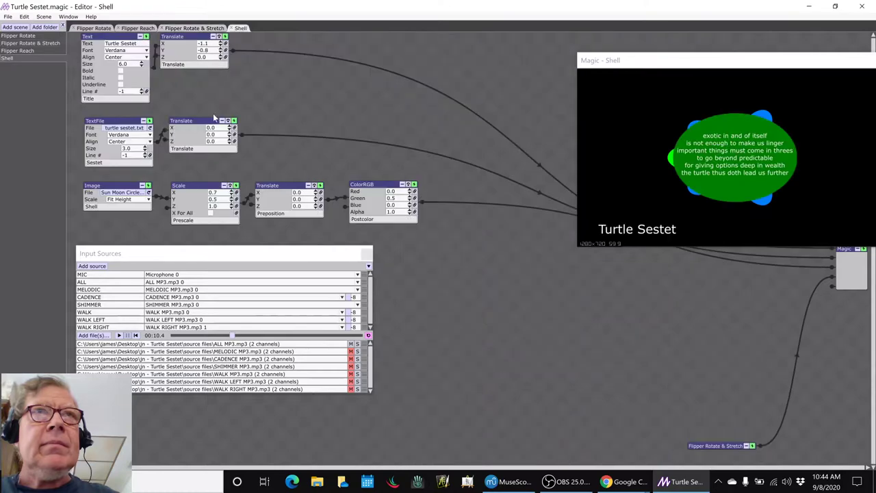
mouse_move(489, 293)
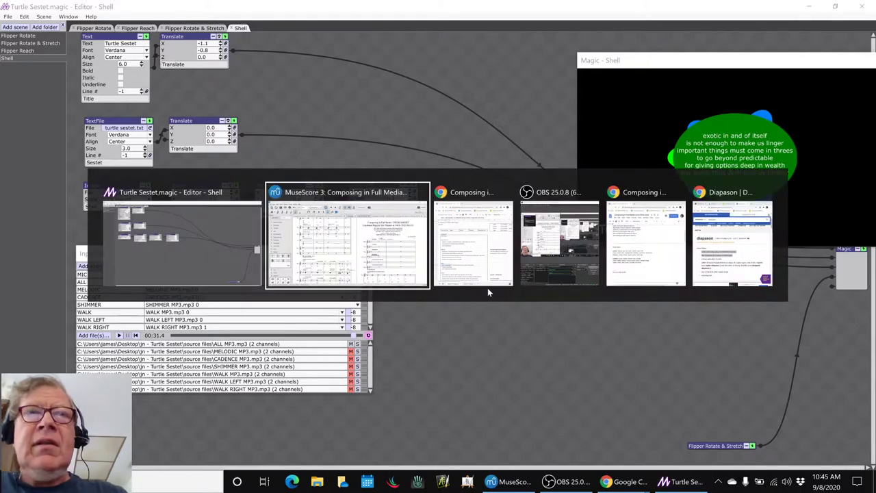
mouse_move(472, 237)
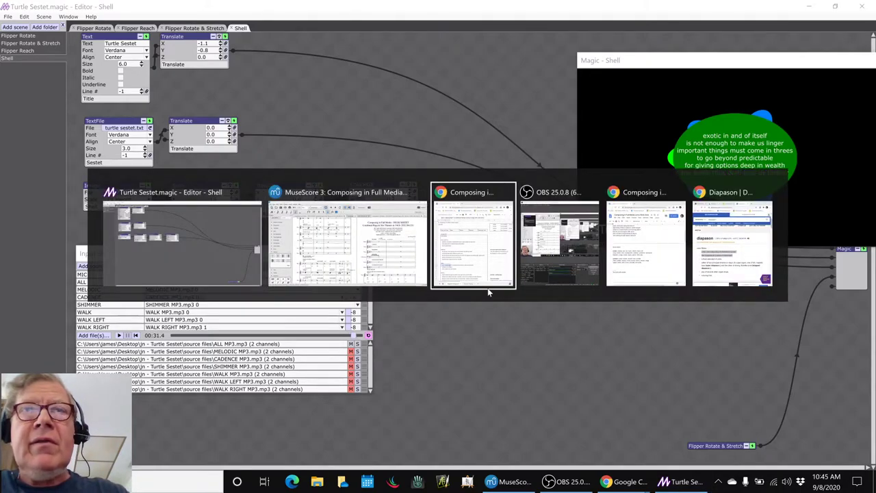
Step: Read the 08-sep-2020 Results notes on visual syncopation in cells B30 and H30
left_click(472, 236)
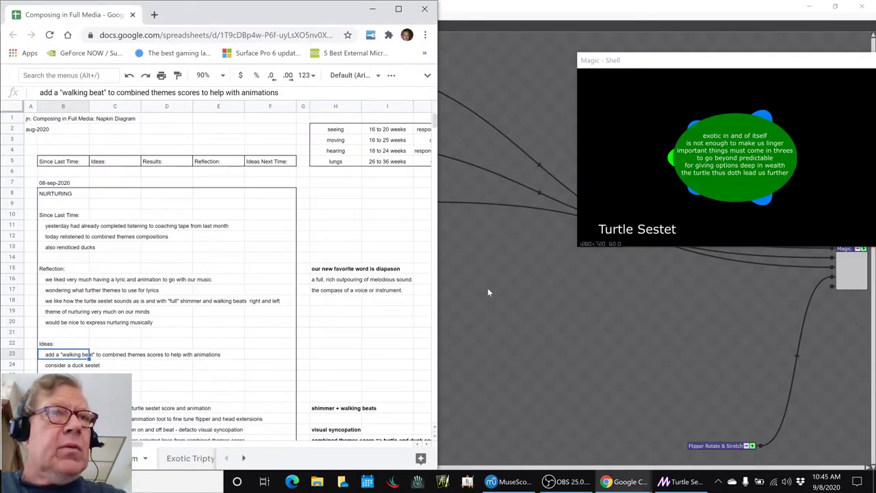
scroll("down", 3)
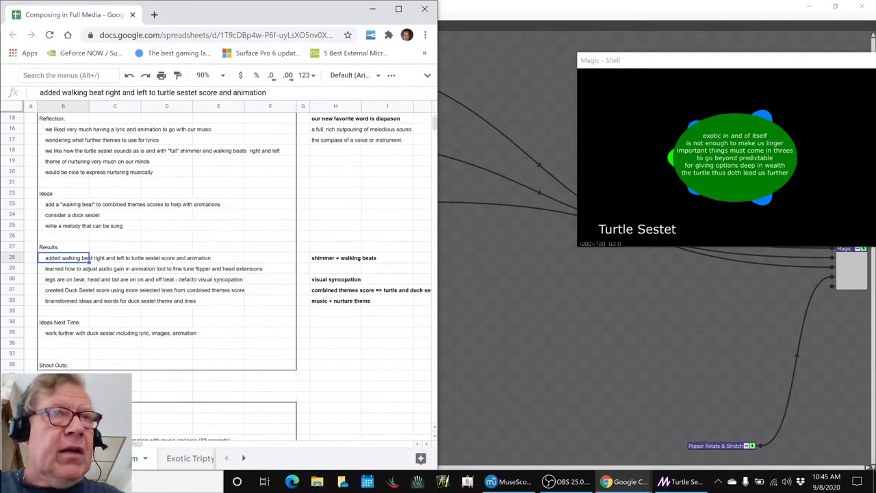
scroll("down", 3)
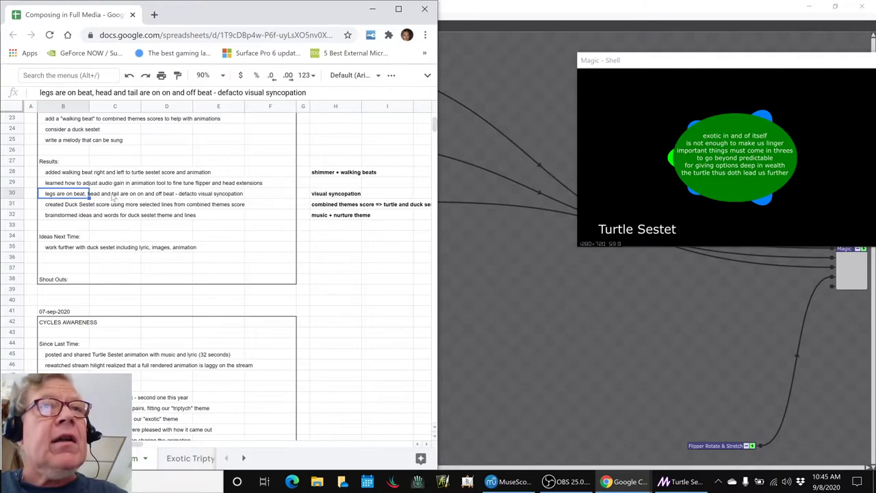
left_click(336, 193)
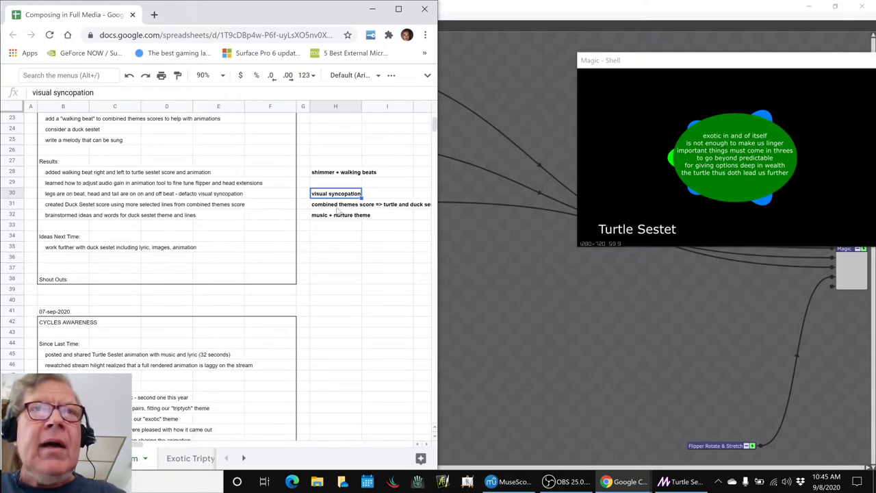
left_click(166, 204)
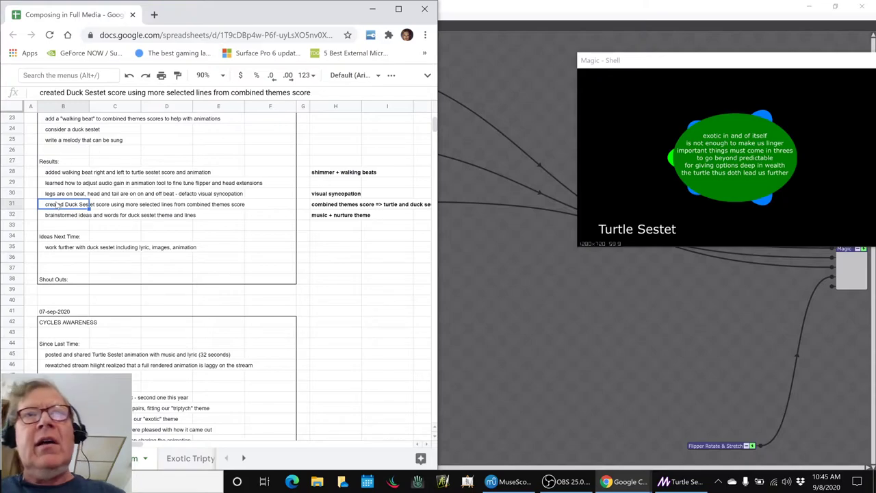
mouse_move(453, 338)
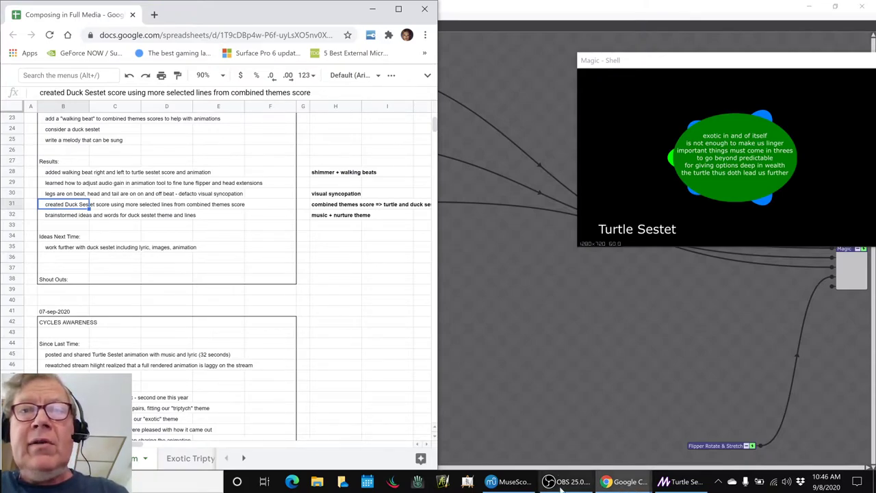
left_click(491, 481)
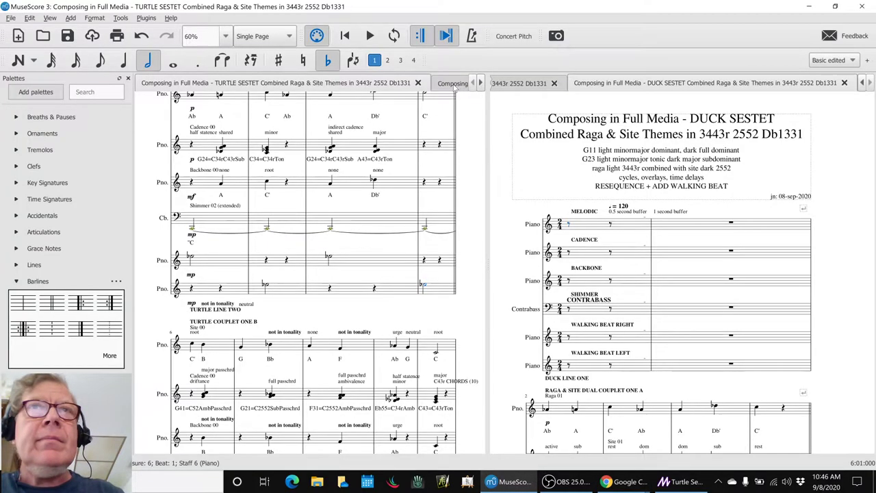
left_click(336, 83)
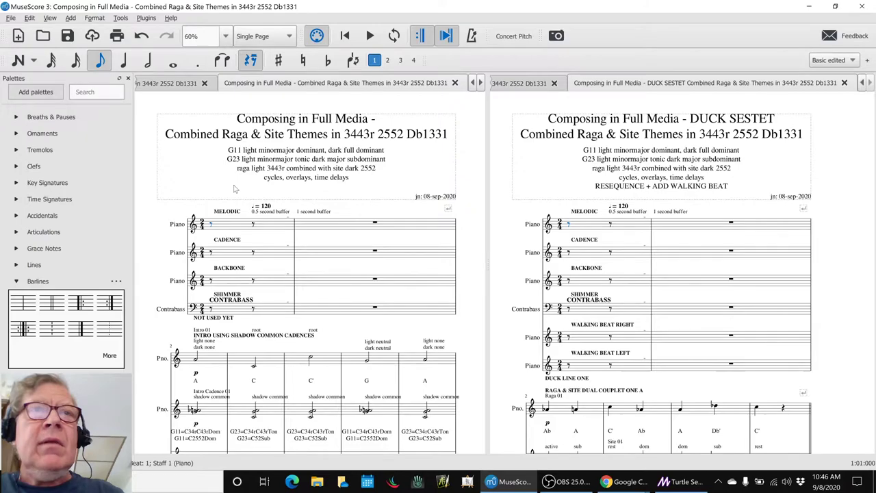
scroll("down", 3)
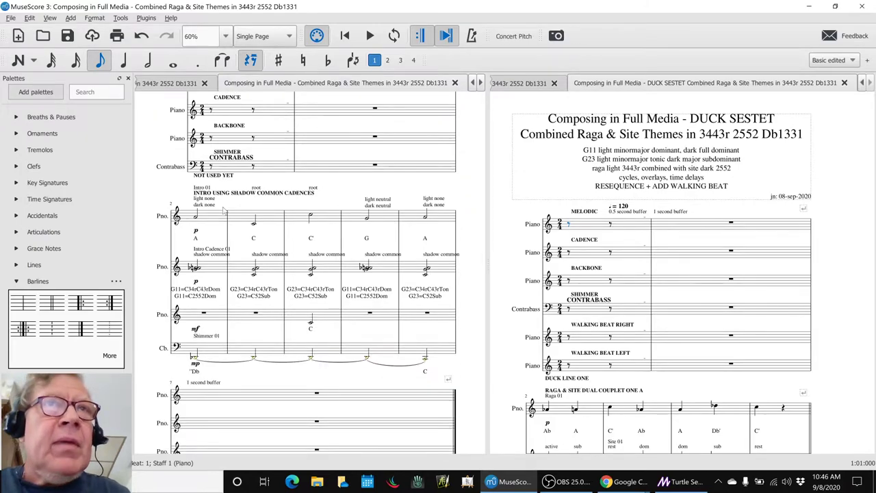
scroll("down", 3)
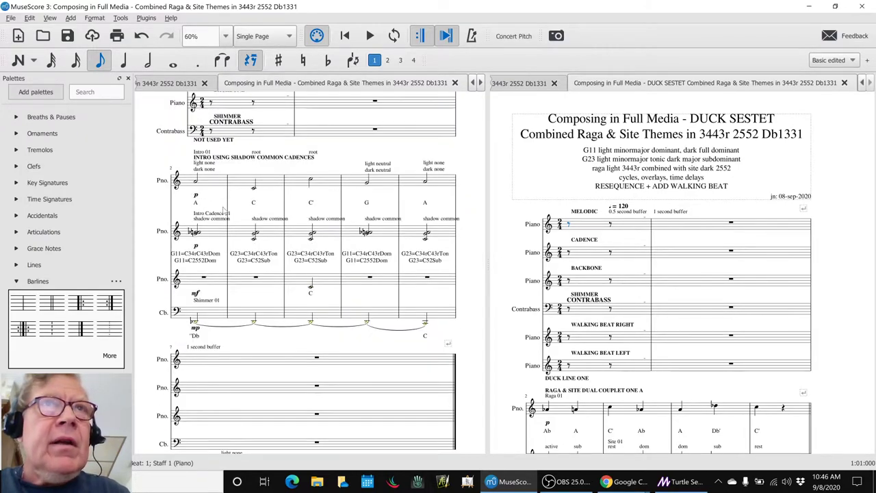
scroll("down", 3)
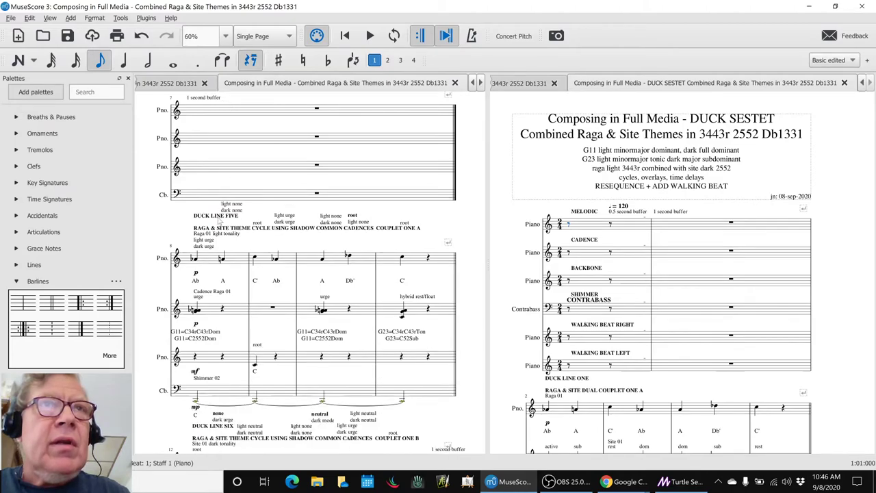
left_click(194, 259)
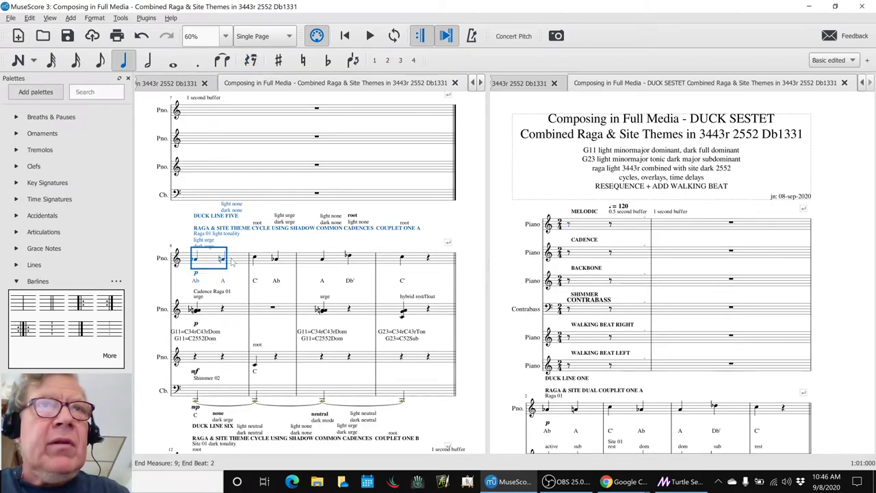
scroll("down", 3)
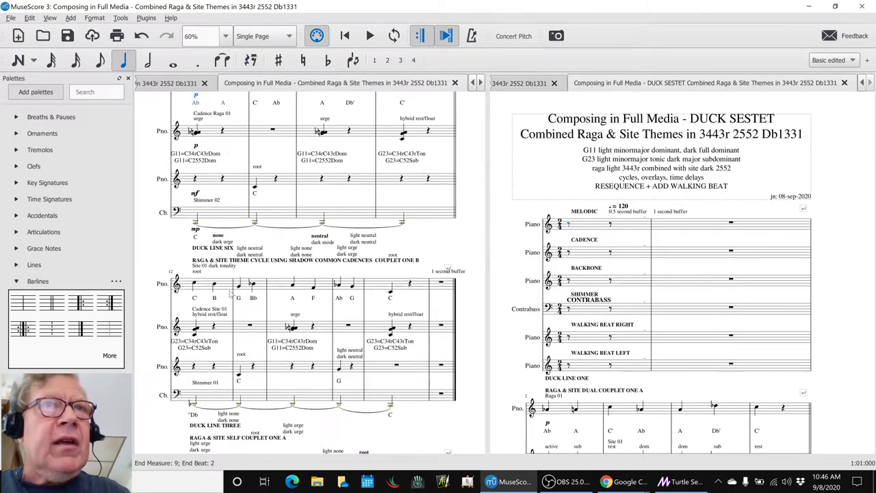
left_click(212, 247)
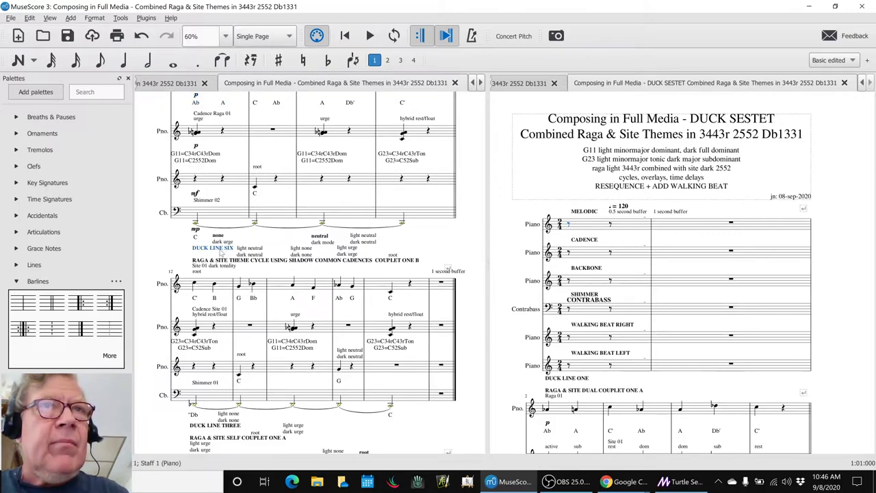
scroll("down", 3)
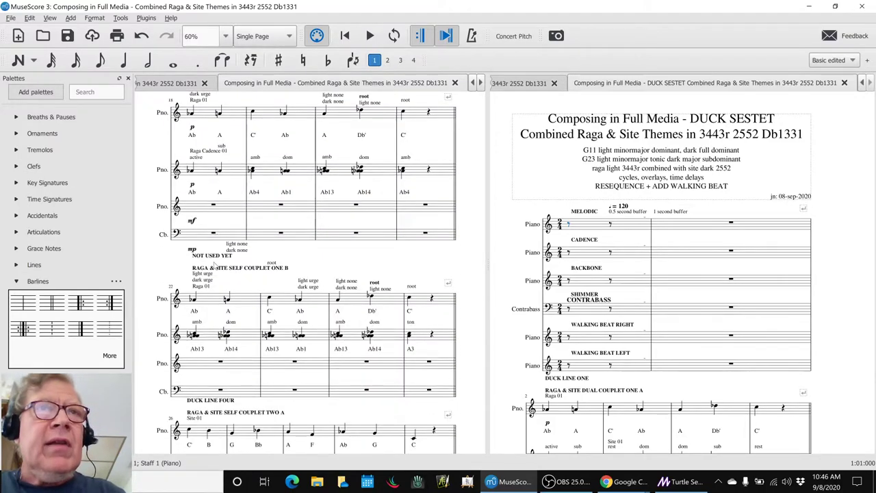
scroll("down", 3)
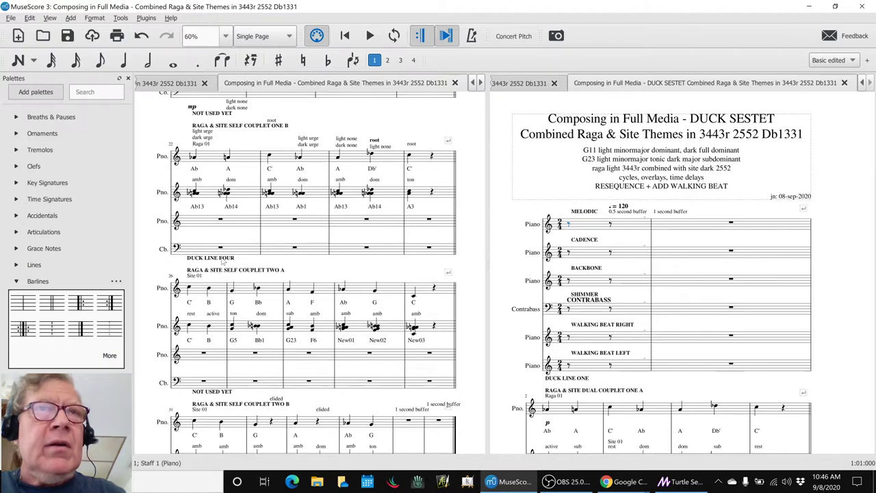
scroll("down", 3)
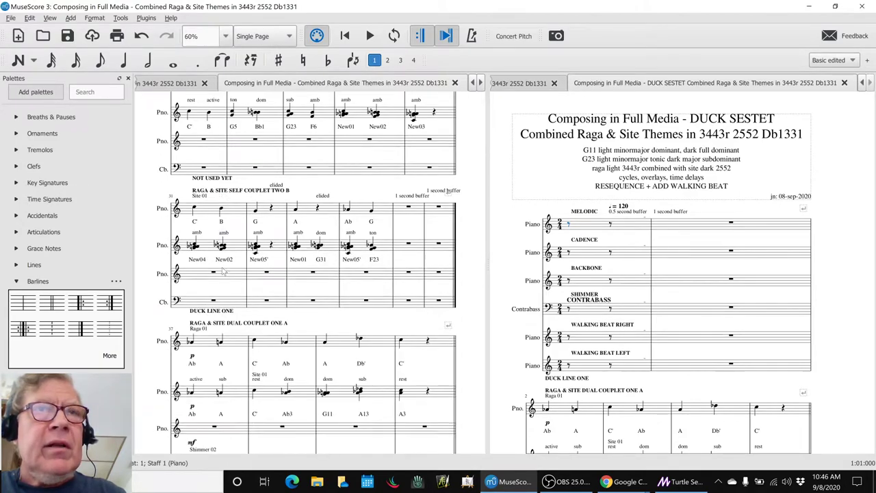
scroll("down", 3)
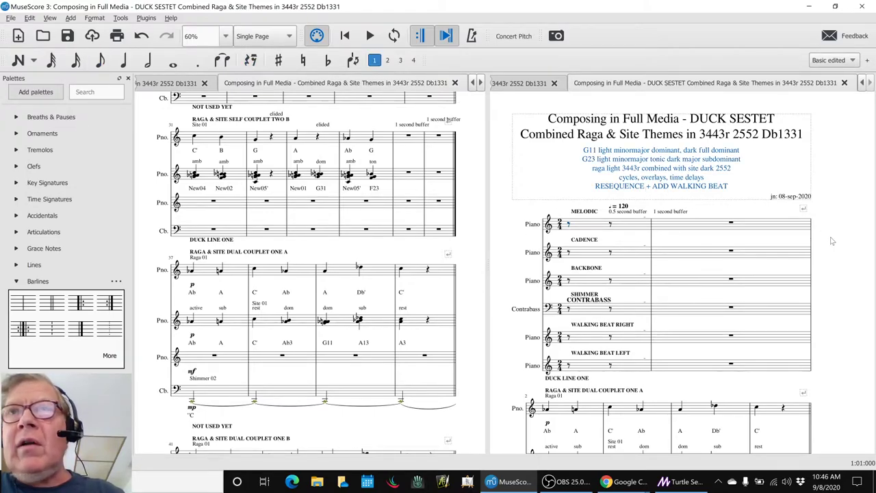
scroll("down", 3)
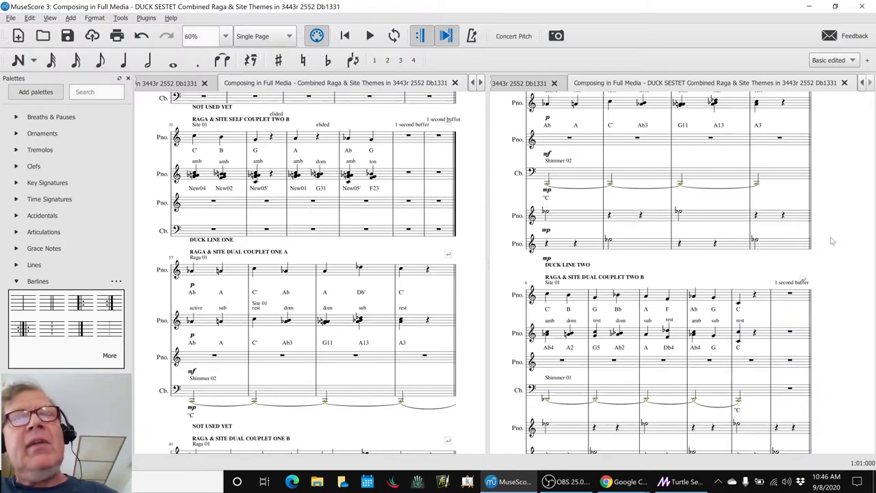
scroll("up", 3)
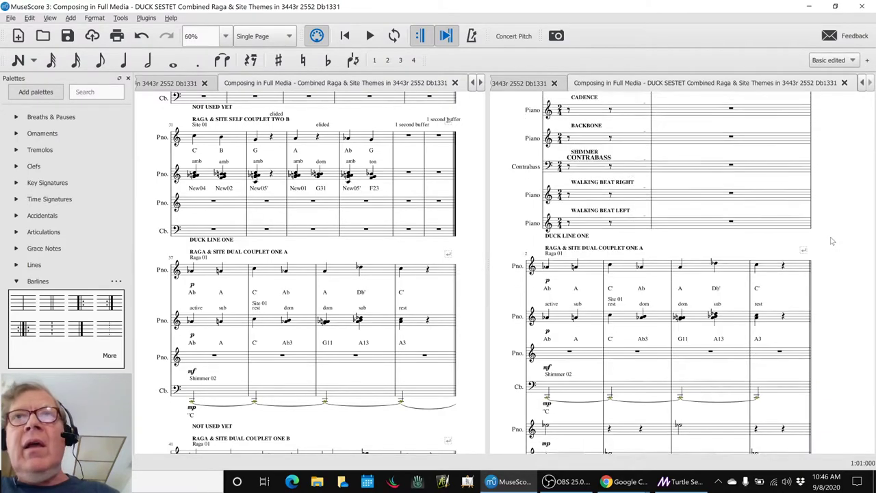
scroll("up", 3)
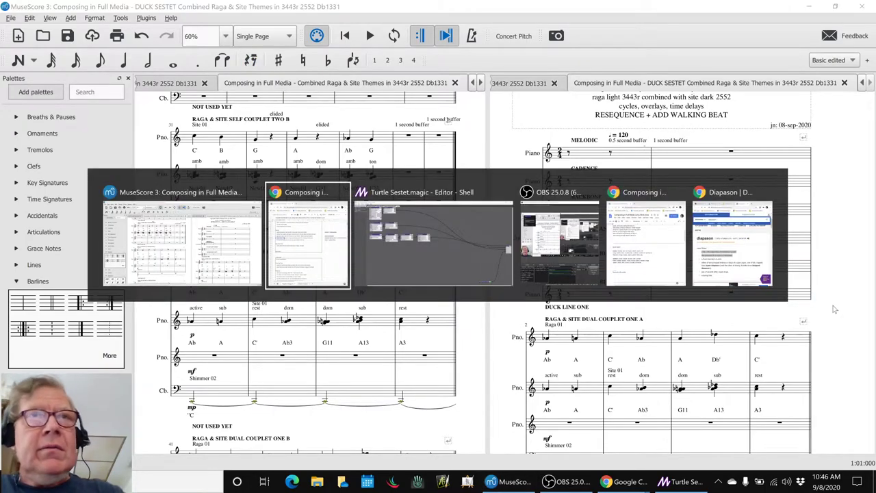
Step: Enter 'hatch!' in the empty cell beneath 'music + nurture theme'
left_click(307, 235)
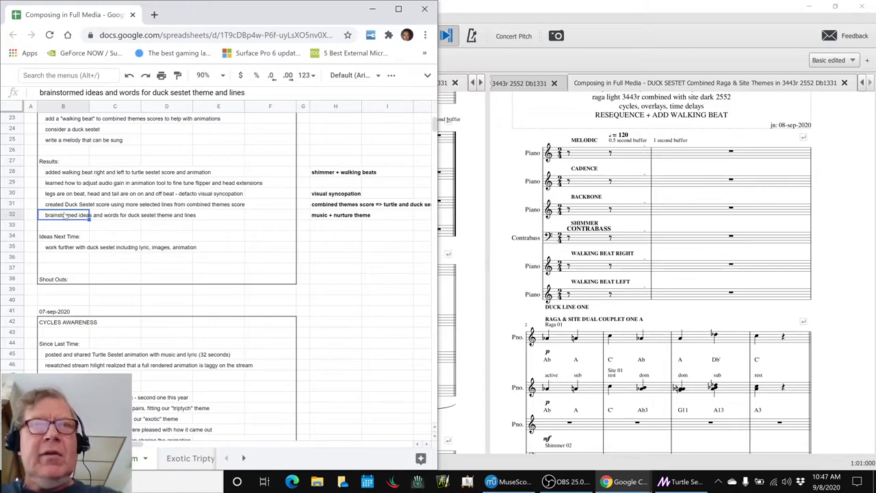
mouse_move(323, 220)
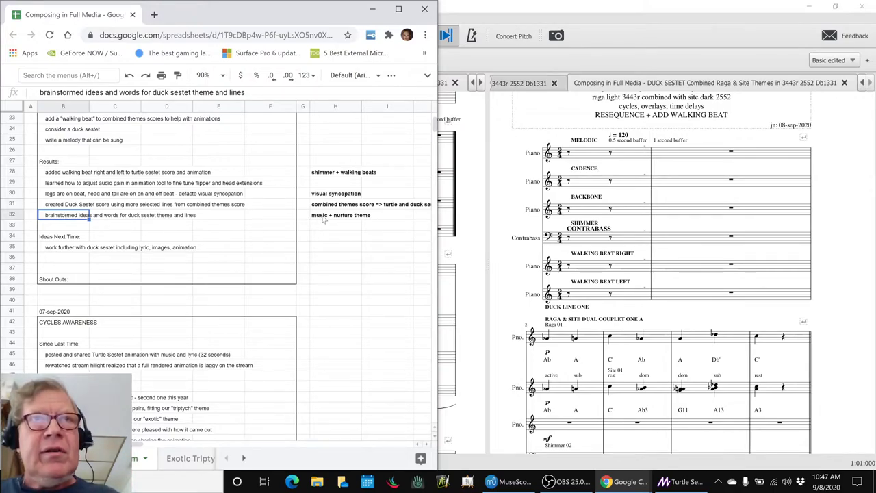
left_click(340, 214)
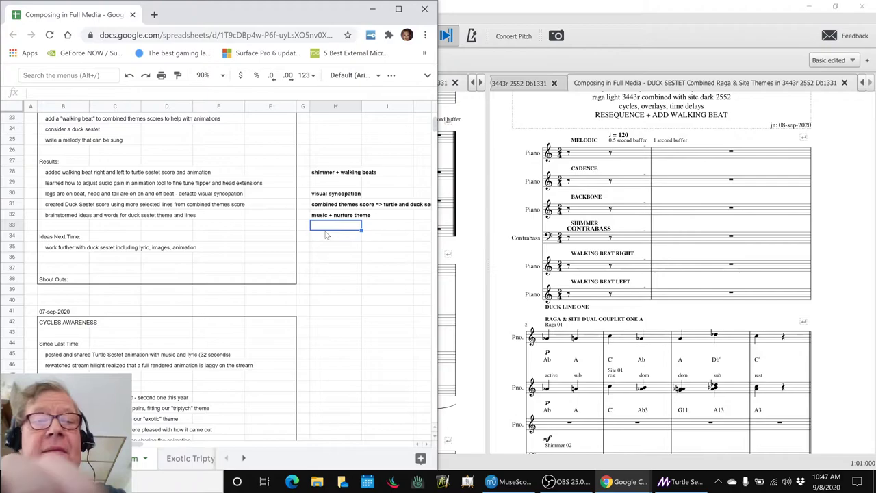
type("hatch")
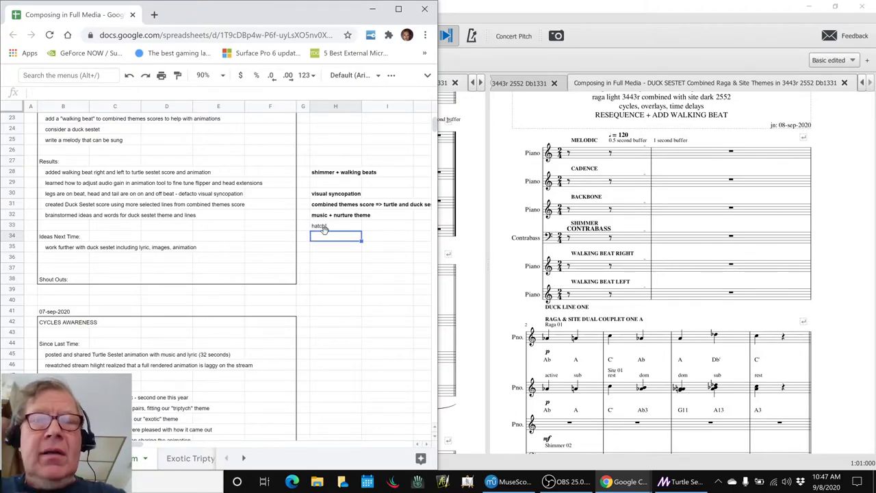
type("hatch!")
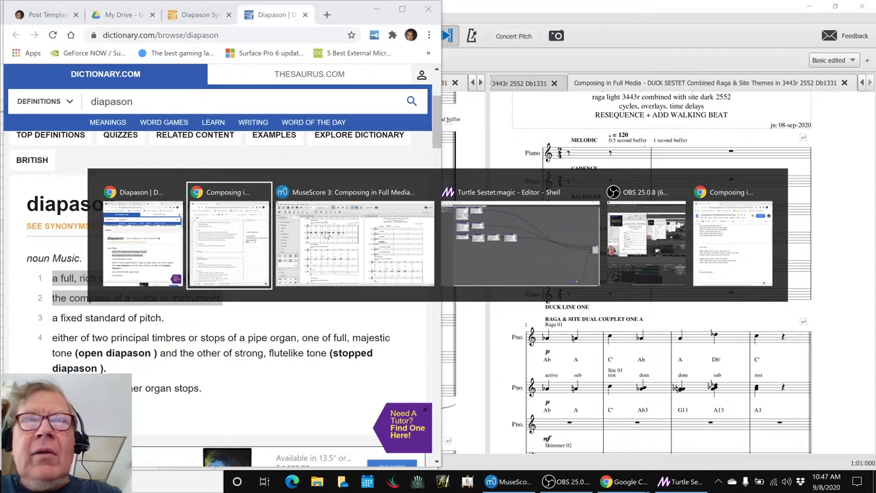
mouse_move(354, 236)
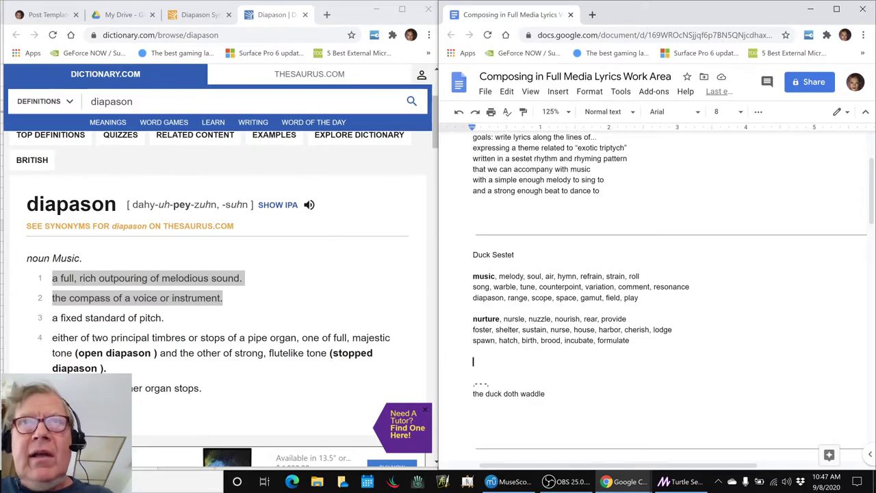
Step: Check the music thesaurus entry and diapason definition, starting a new line with 'dia'
scroll("down", 3)
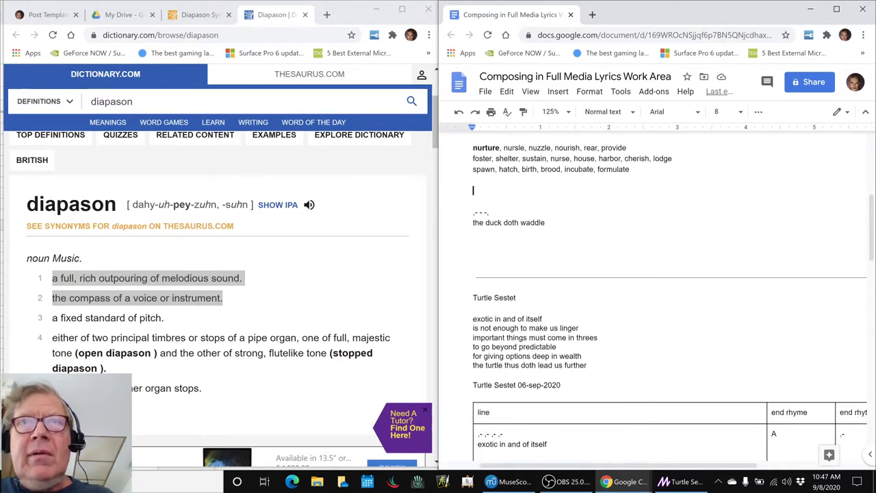
scroll("up", 3)
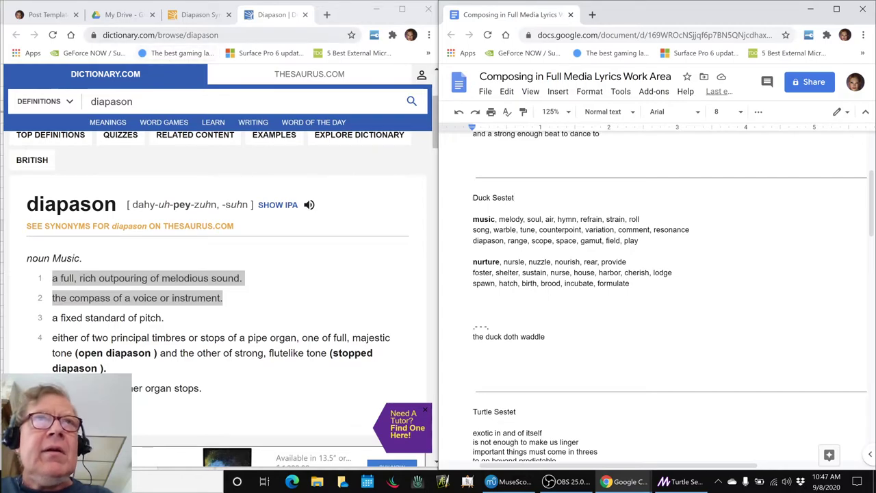
left_click(309, 74)
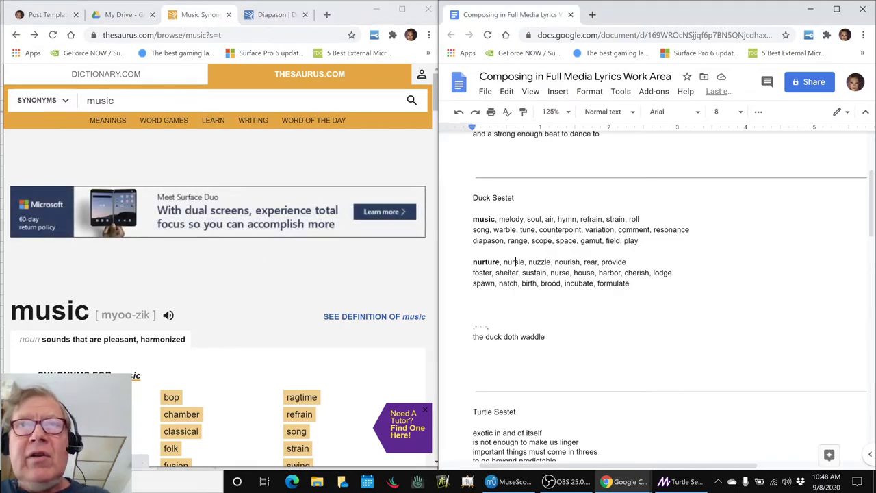
double_click(514, 262)
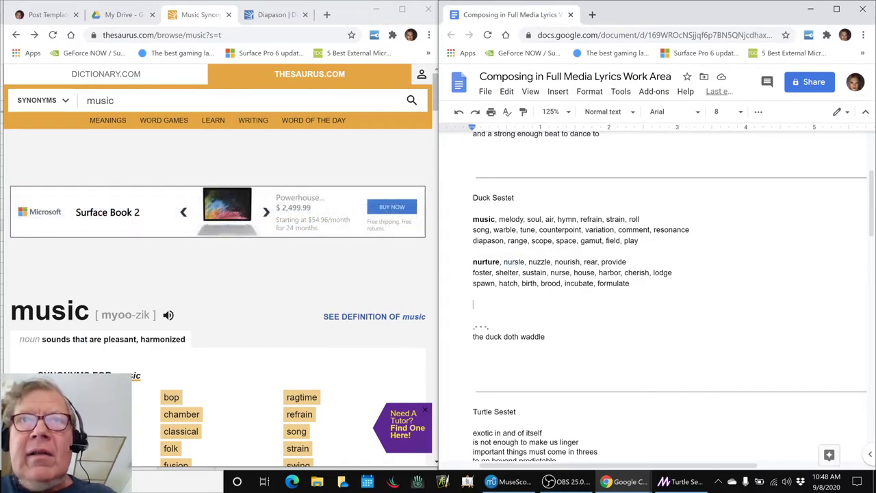
type("diapason")
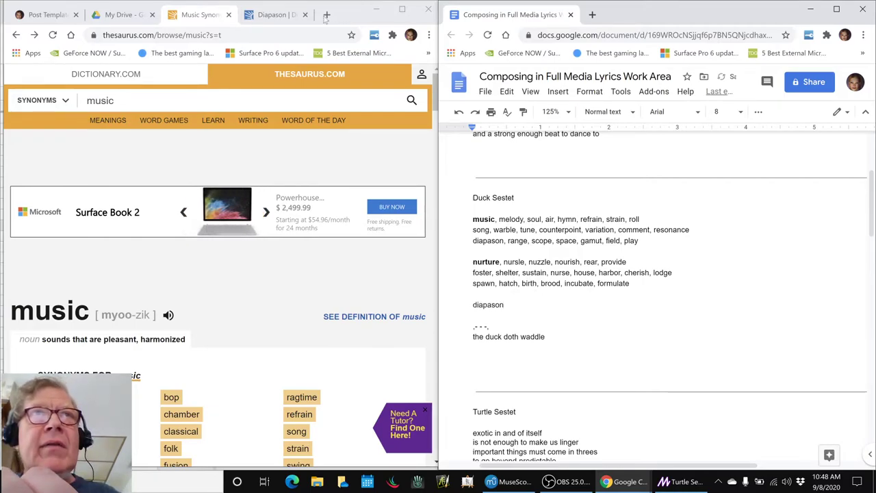
left_click(270, 15)
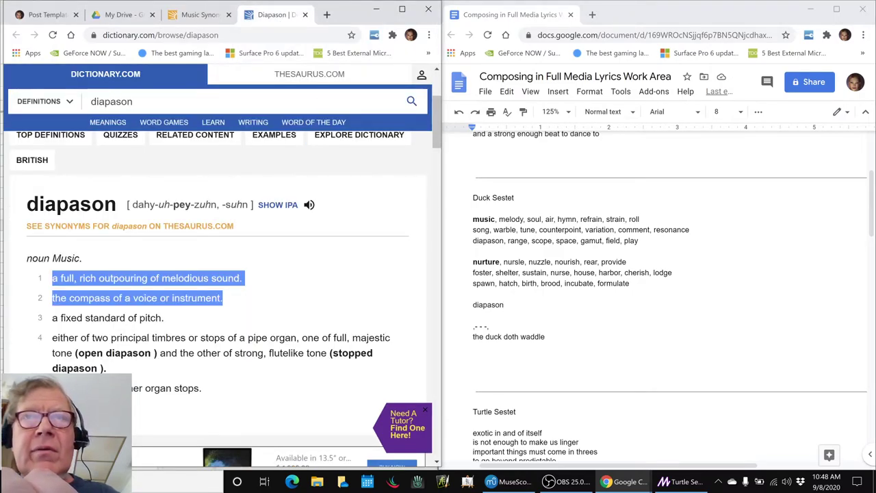
Step: Paint nursle's red italic style onto 'diapason' and append ' - full media expression'
double_click(514, 262)
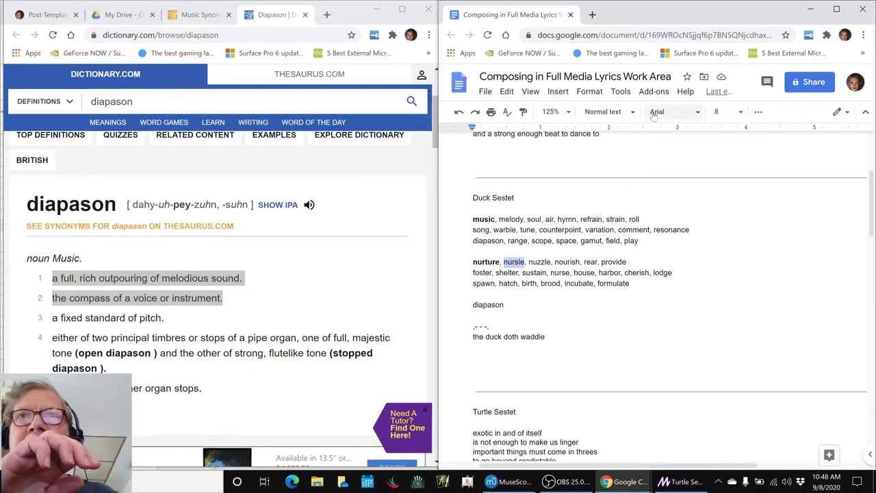
left_click(758, 112)
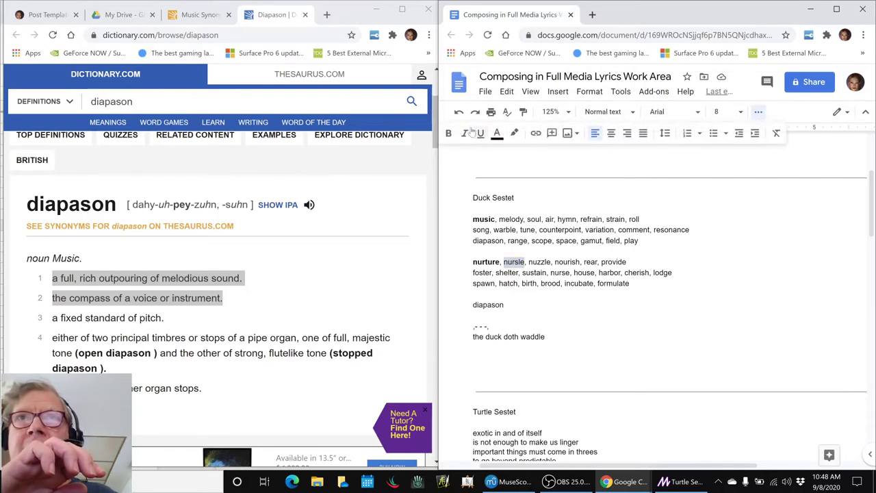
left_click(497, 132)
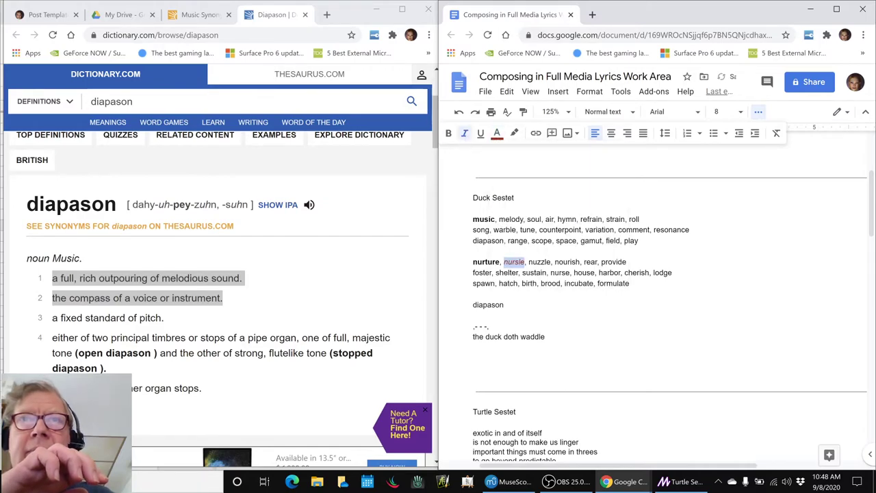
double_click(488, 305)
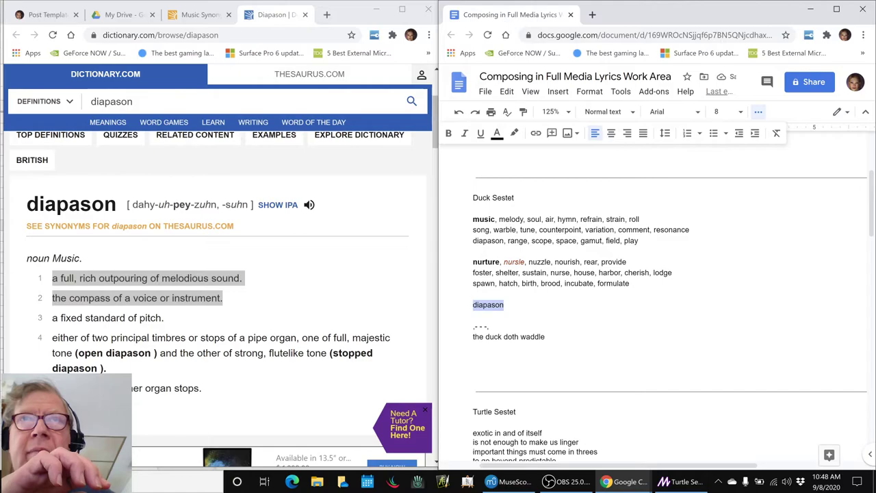
left_click(497, 133)
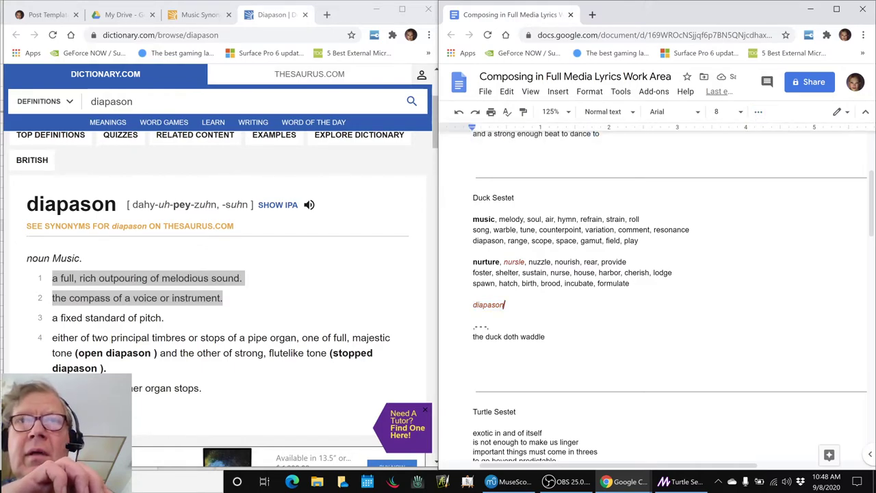
mouse_move(77, 288)
type(" - ")
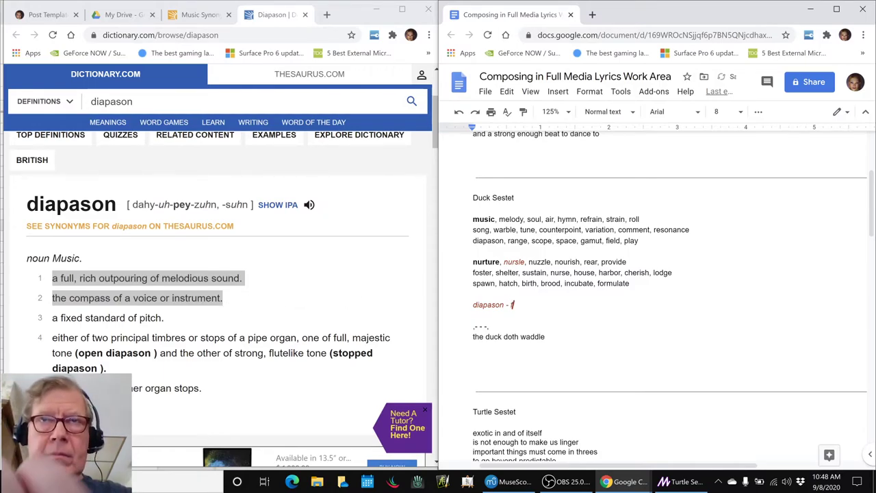
type("full media e")
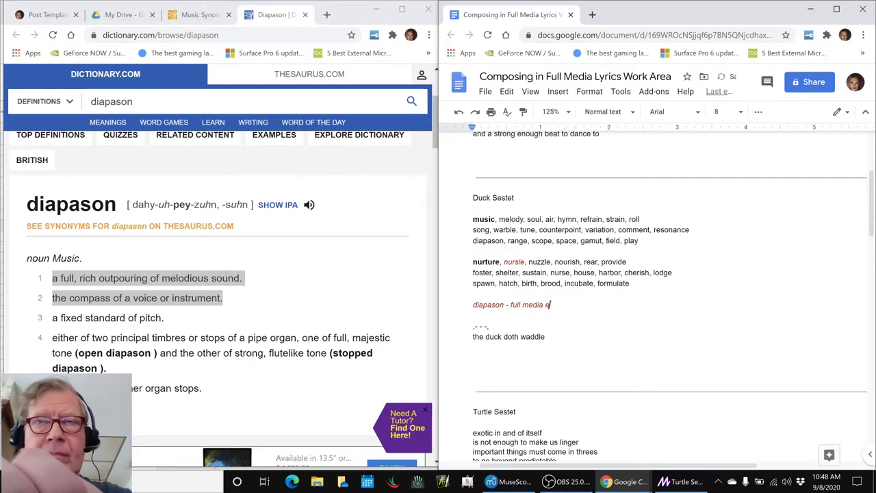
type("xpression")
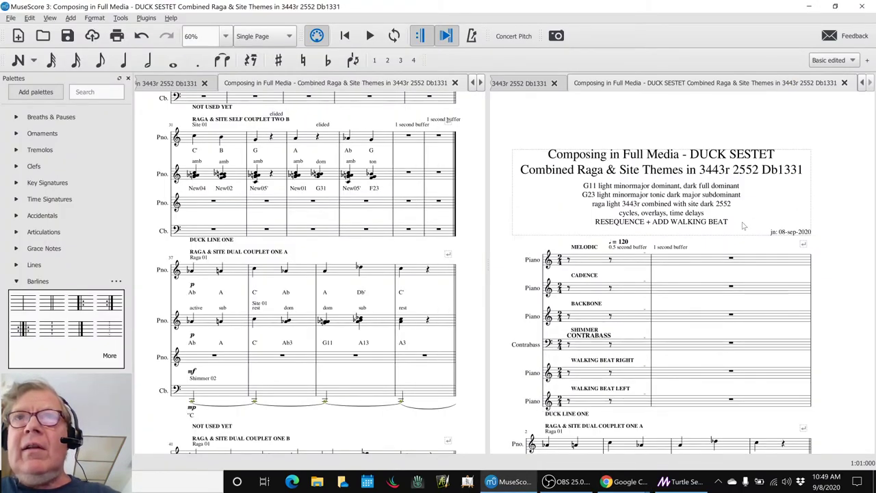
Step: Play the DUCK SESTET score through Duck Lines Four to Six and Couplets One A and B
left_click(590, 259)
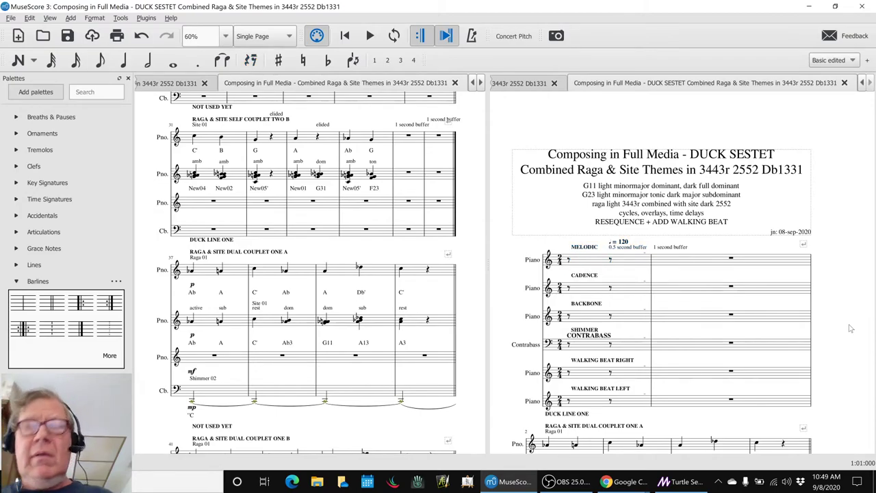
mouse_move(872, 318)
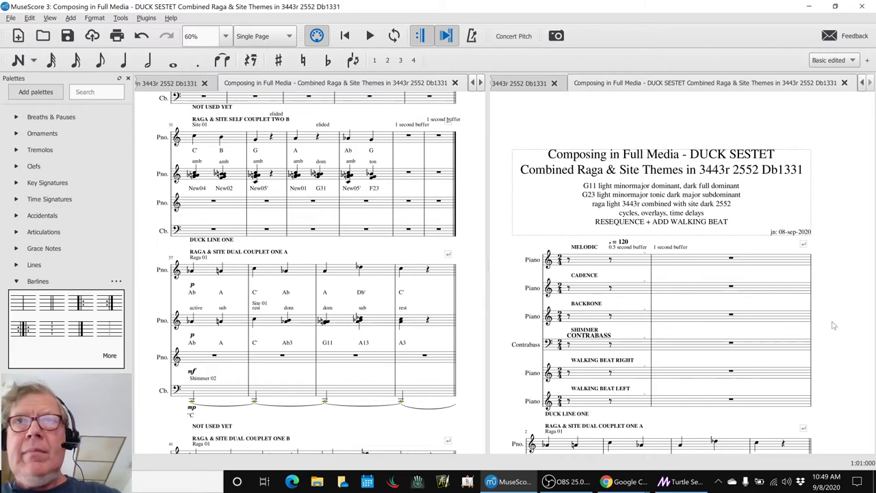
left_click(369, 36)
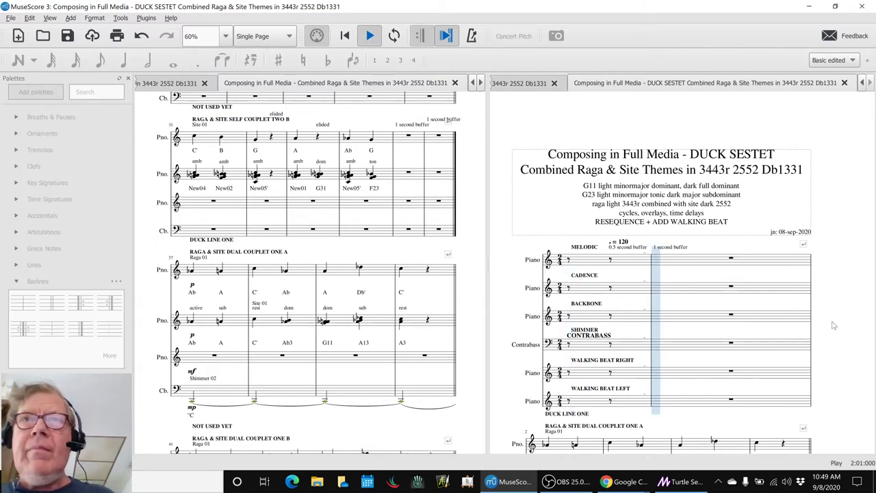
scroll("down", 3)
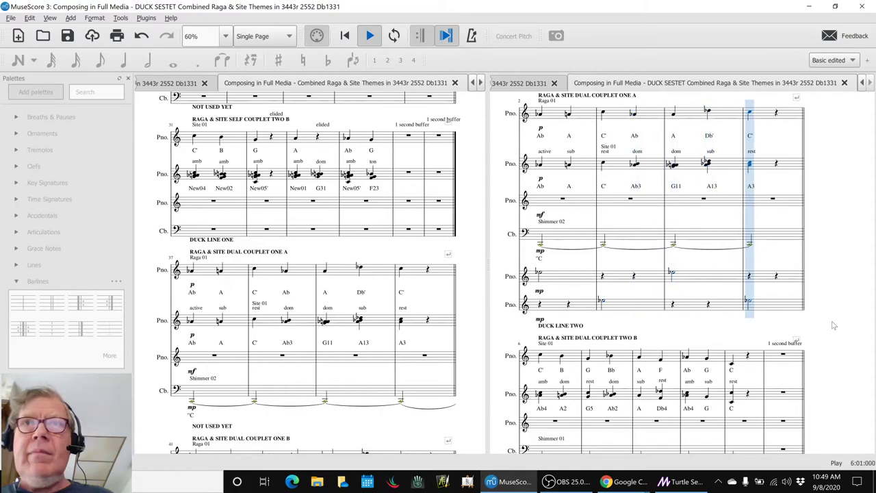
scroll("down", 3)
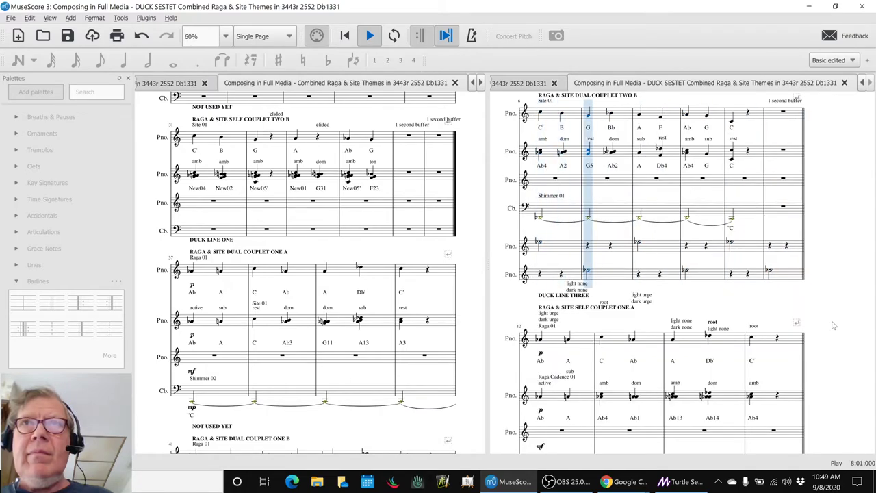
left_click(705, 113)
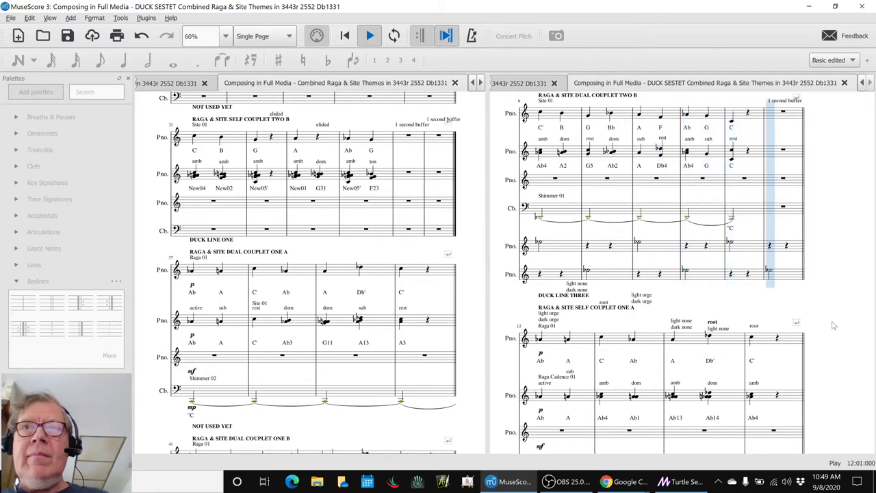
scroll("down", 3)
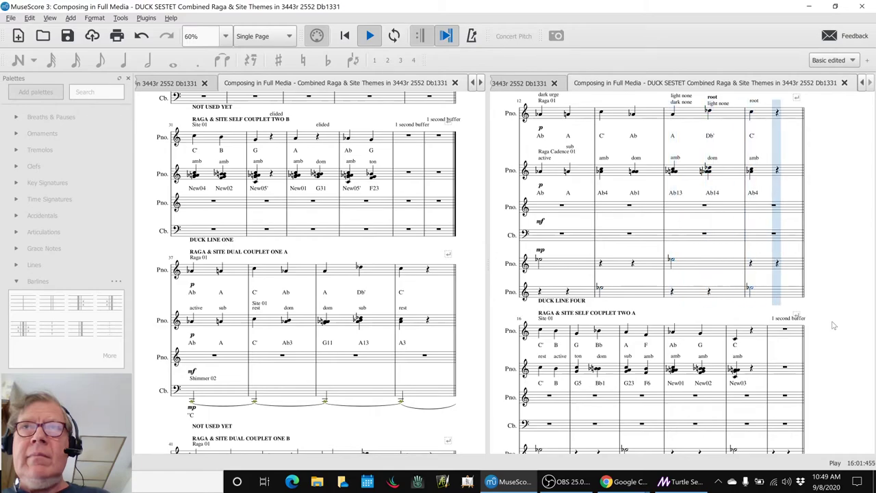
scroll("down", 3)
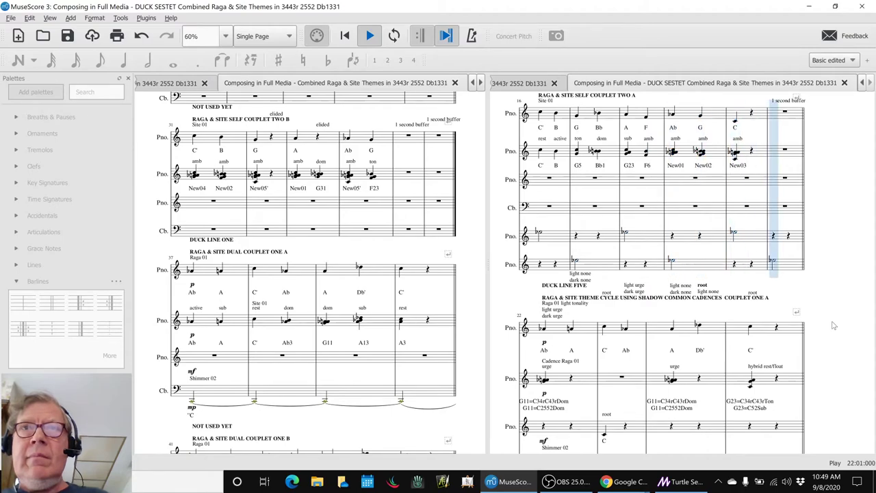
scroll("down", 3)
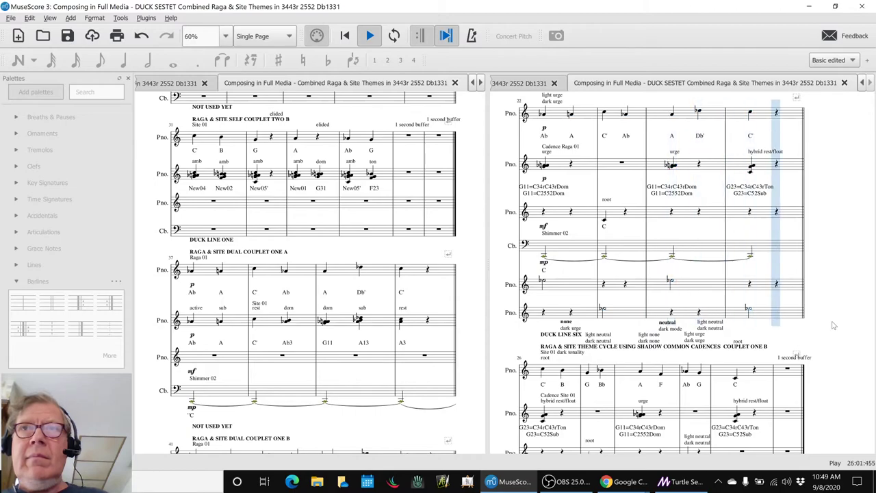
scroll("down", 3)
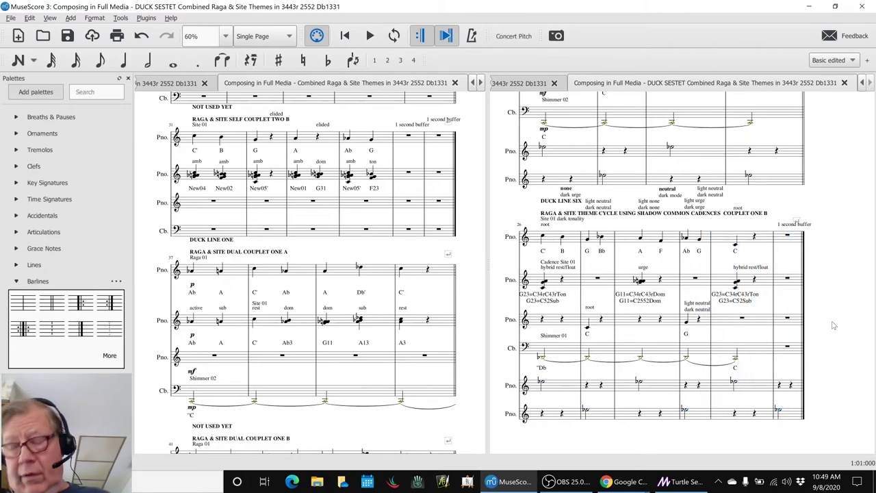
mouse_move(734, 324)
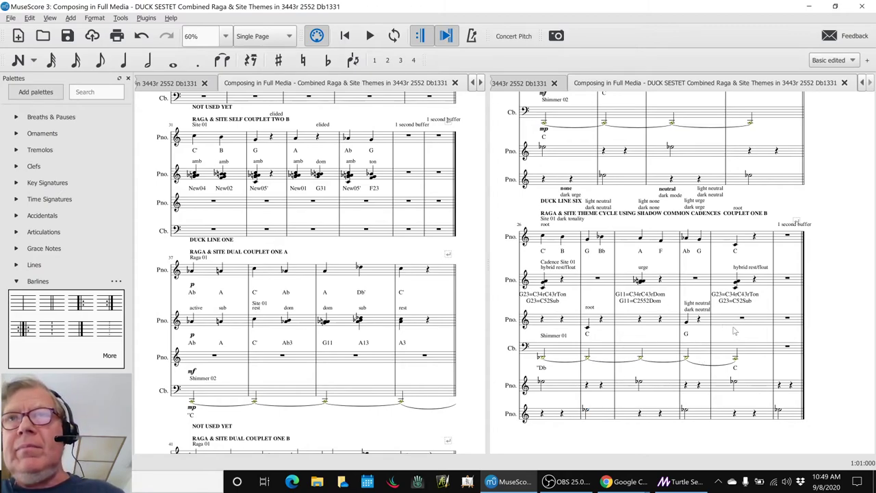
mouse_move(618, 242)
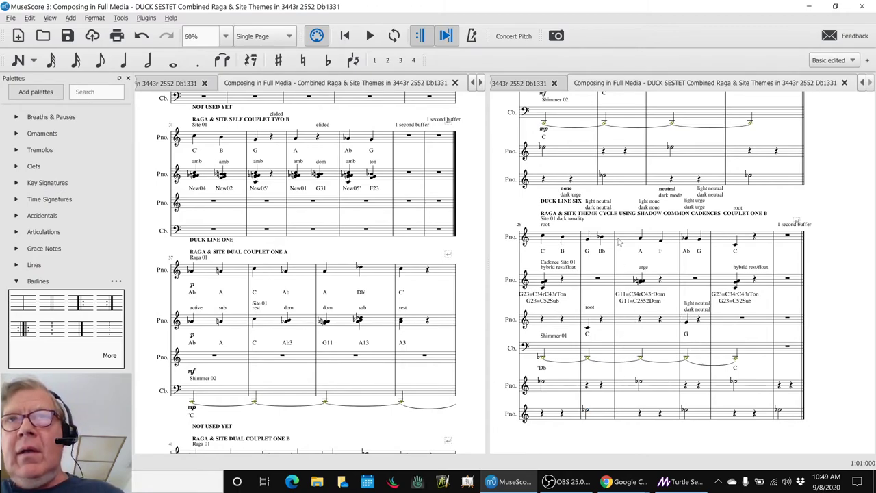
left_click(640, 236)
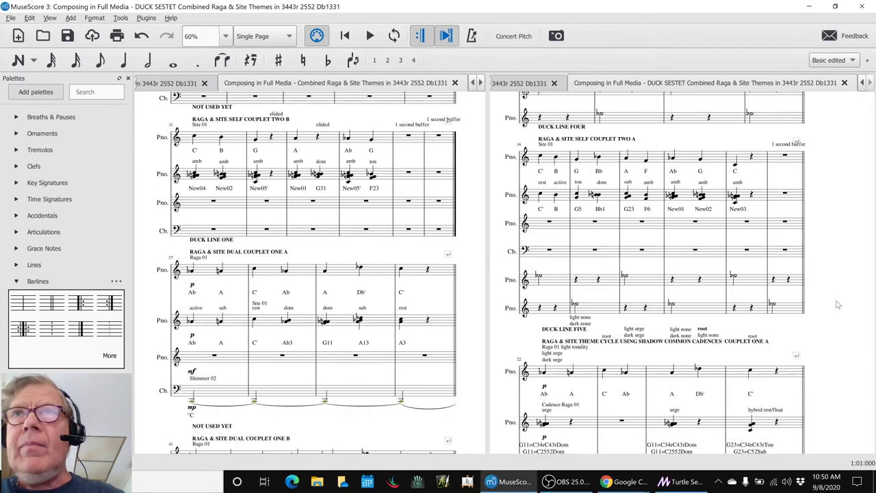
scroll("down", 3)
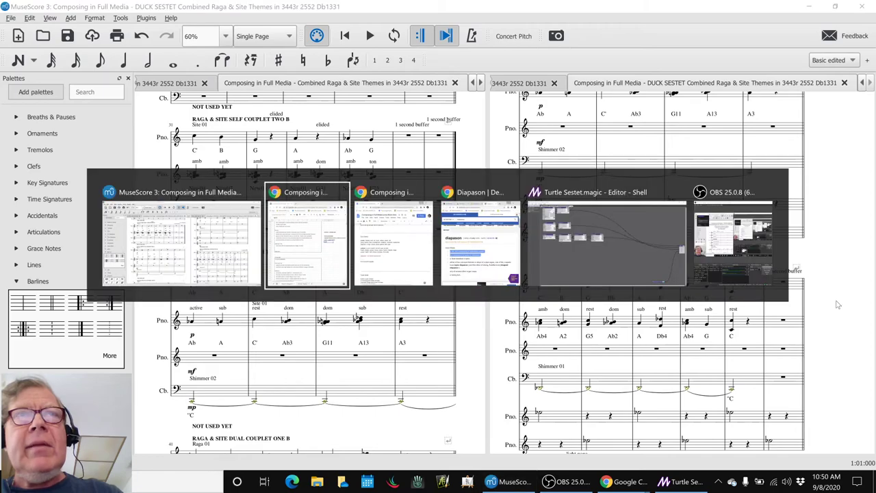
Step: Add a 'tbd' entry in cell B36 under Ideas Next Time
left_click(307, 236)
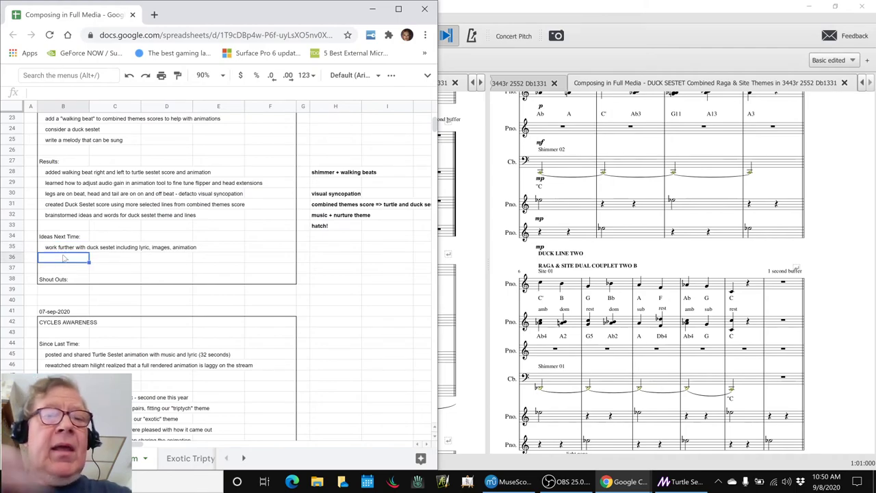
type("tbd")
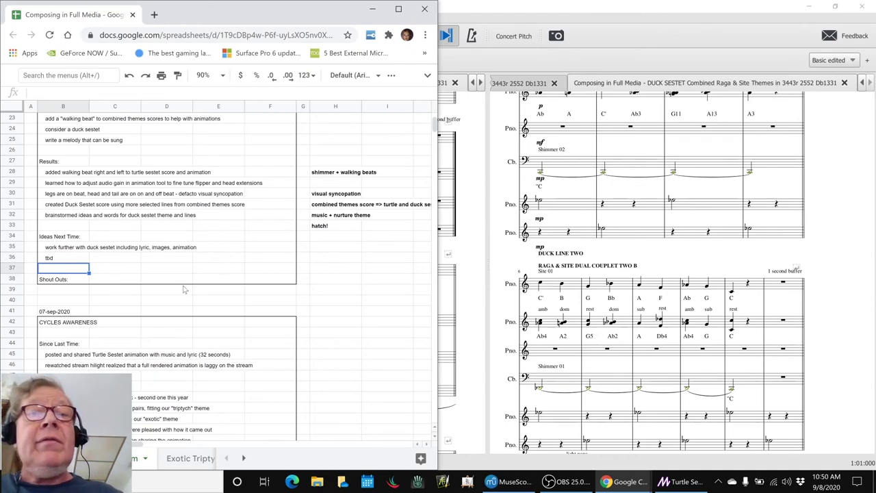
mouse_move(315, 295)
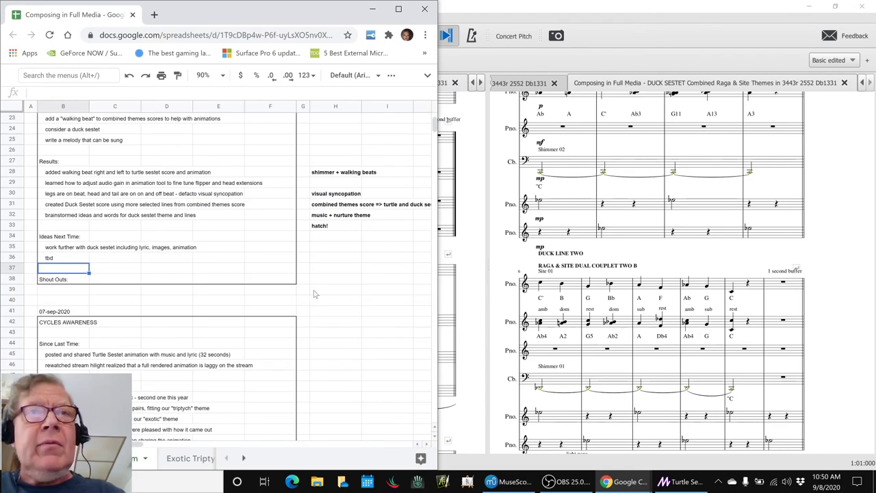
left_click(336, 289)
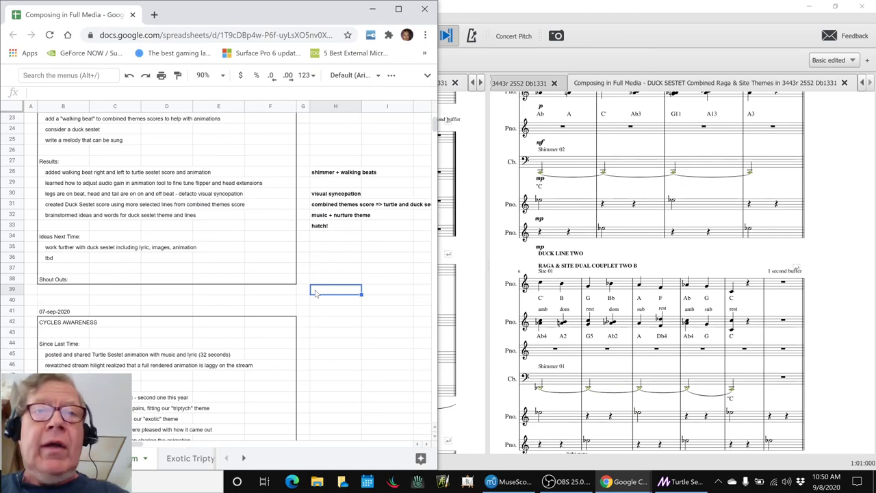
mouse_move(358, 455)
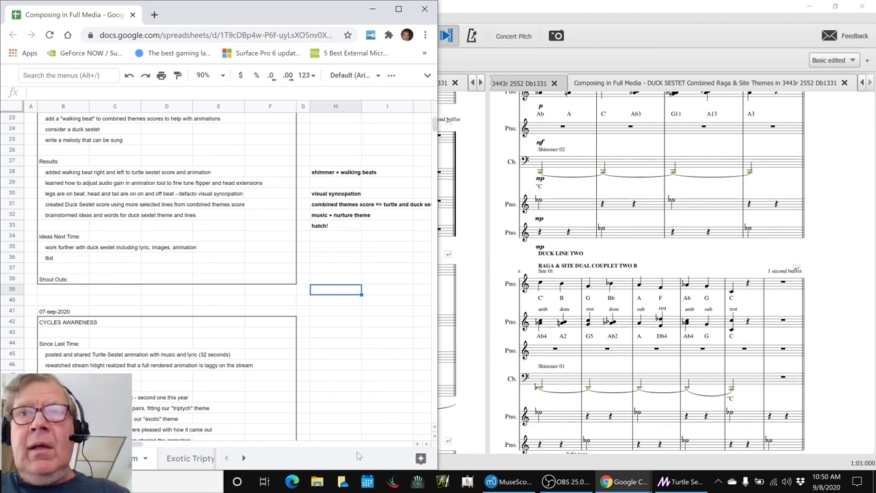